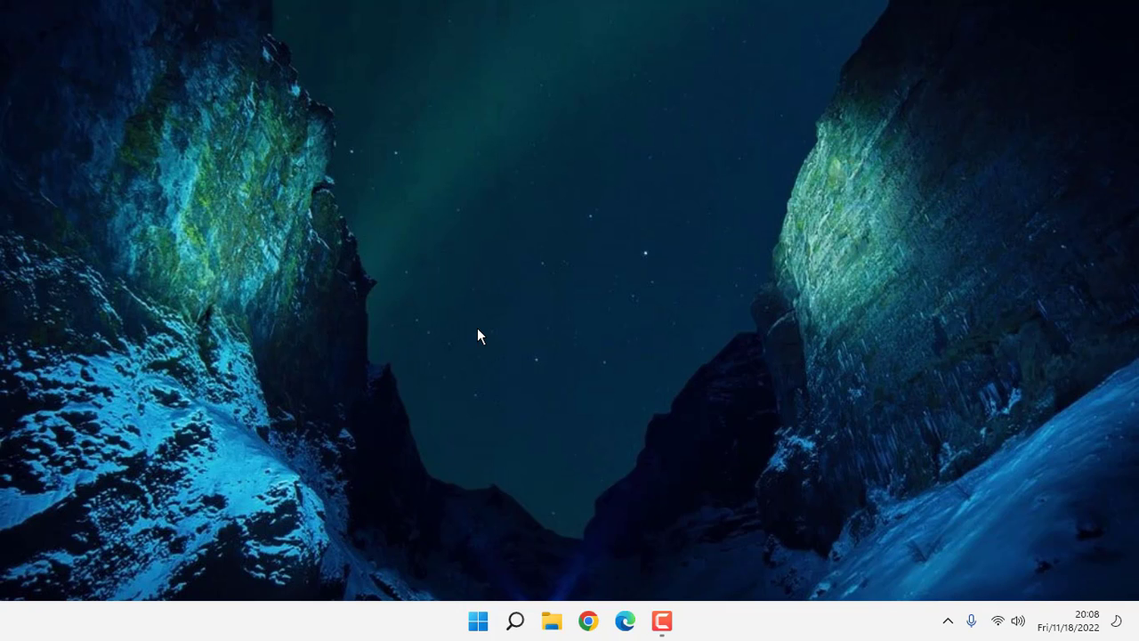
Bring up the Start button's Quick Link menu of system tools.
right_click(477, 619)
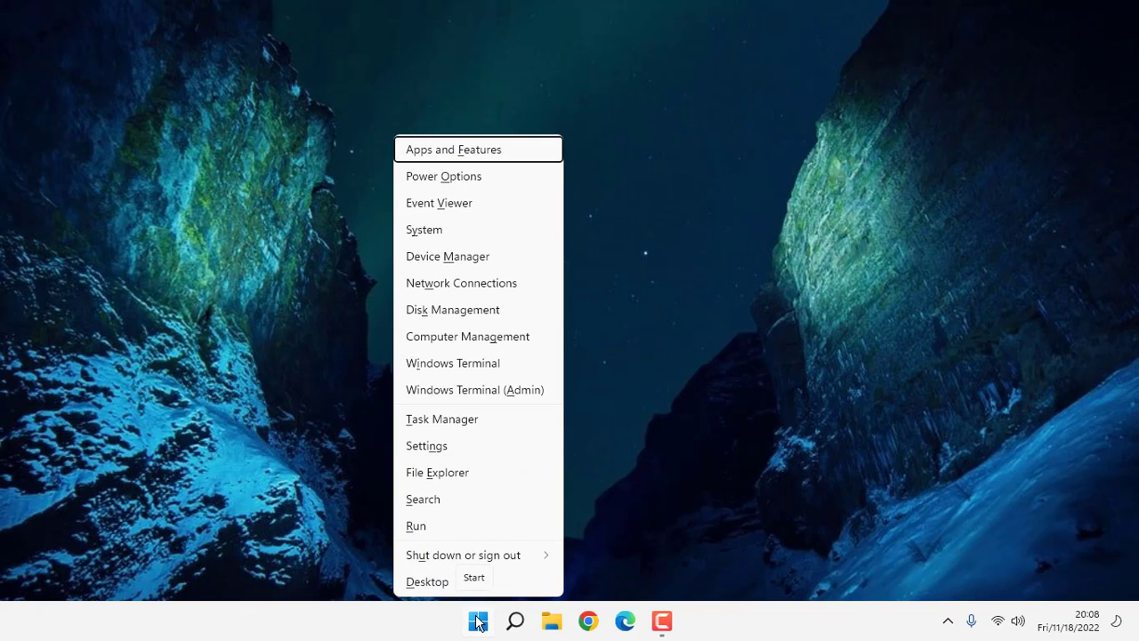
mouse_move(473, 389)
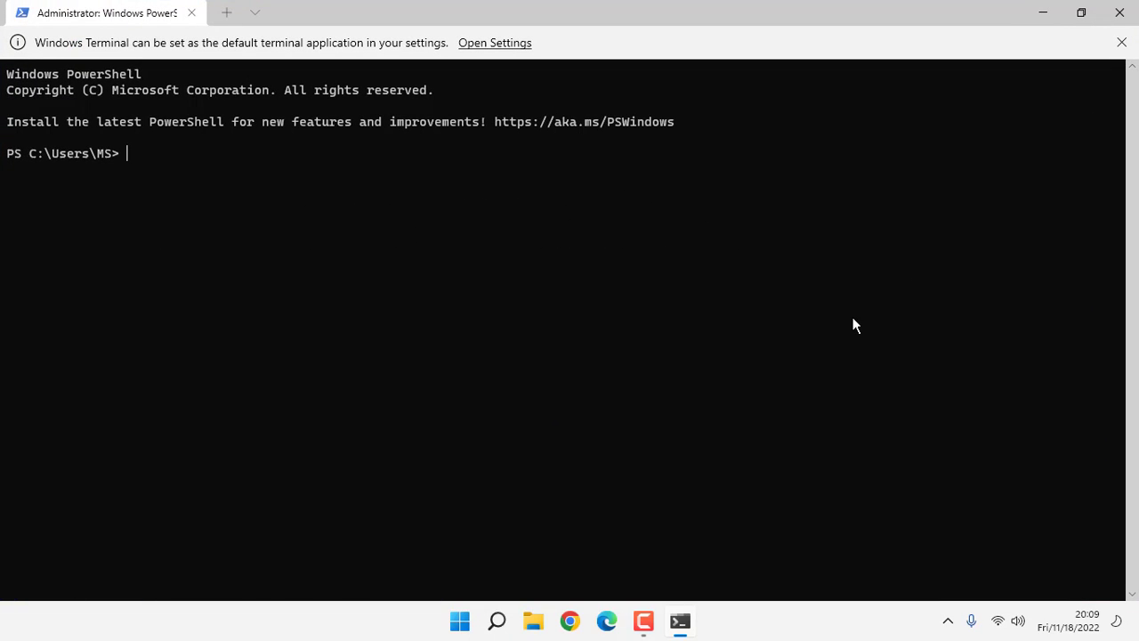
Run Get-AppxPackage Microsoft.SecHealthUI -AllUsers | Reset-AppxPackage, then close the admin terminal.
type("Get-AppxPackage Microsoft.SecHealthUI -AllUsers | Reset-AppxPackage")
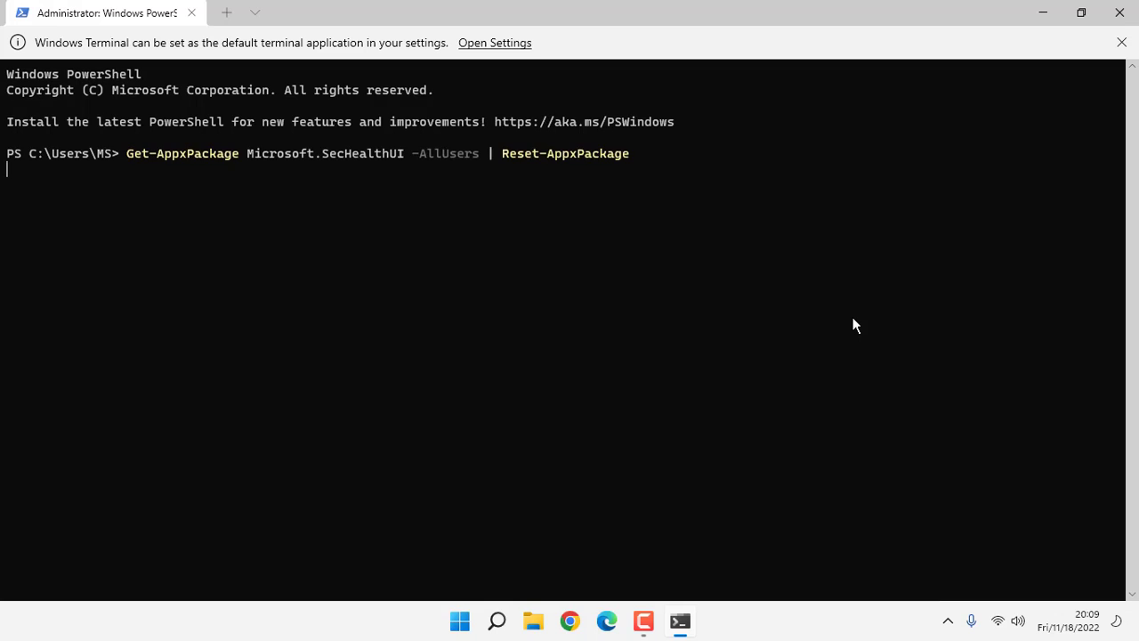
key("Return")
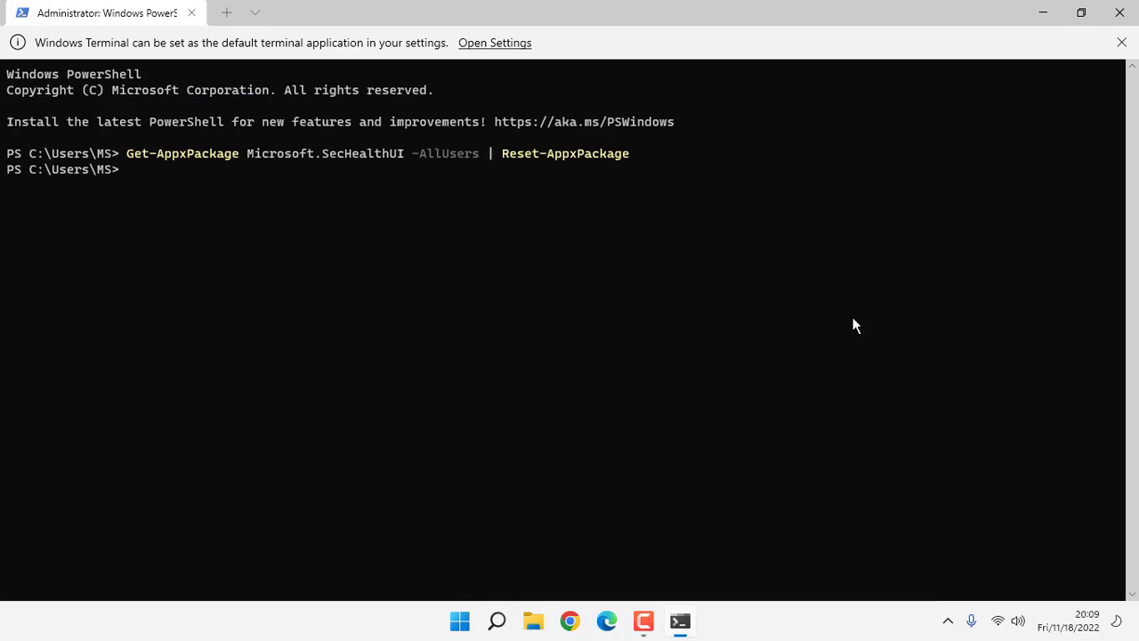
mouse_move(1119, 12)
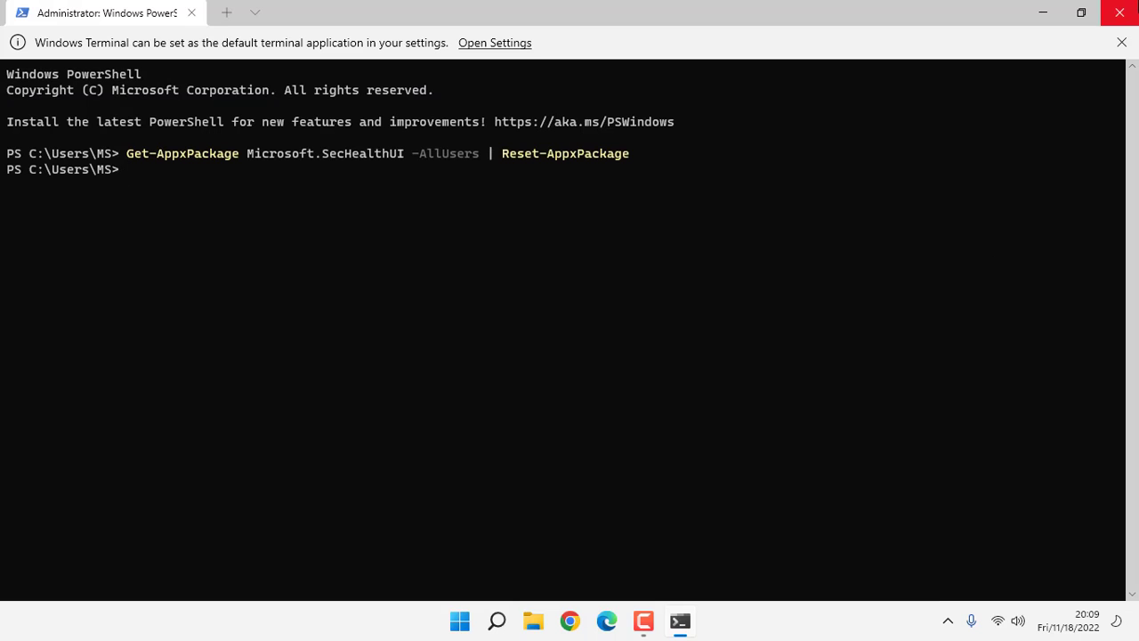
left_click(1121, 11)
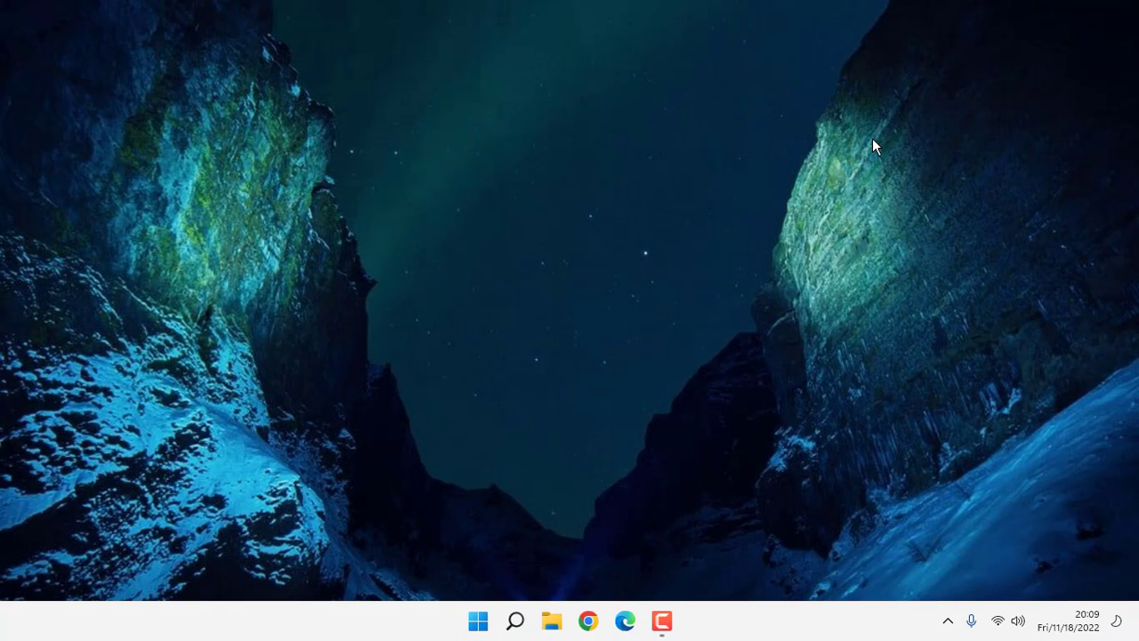